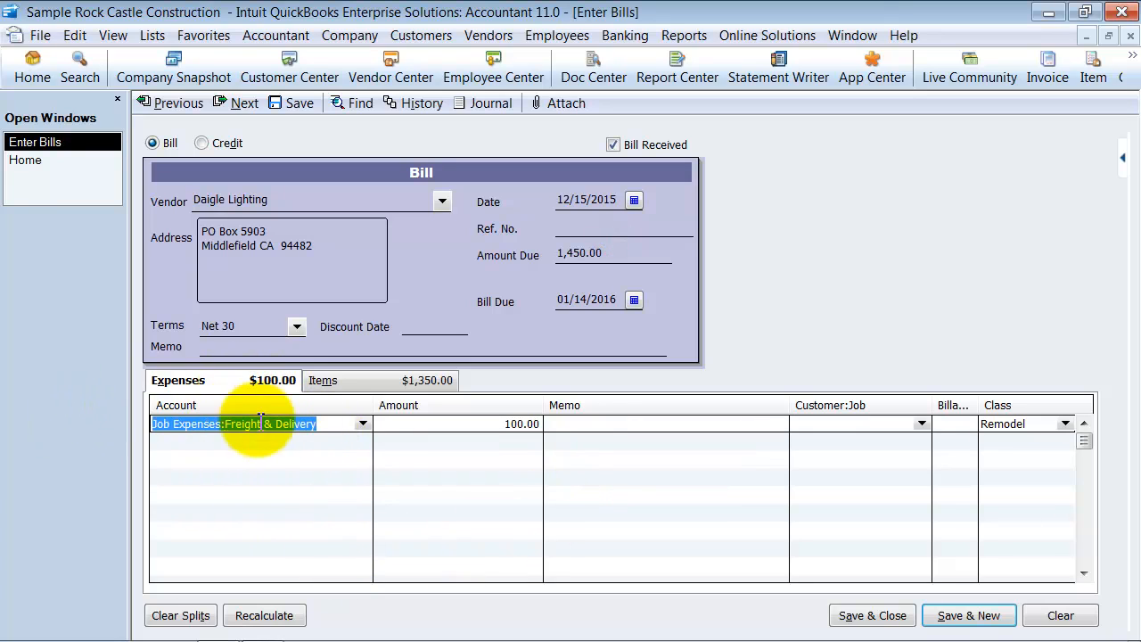
Step: Remove the freight expense line so the Daigle Lighting bill totals 850.00 from items only
{"action": "left_click", "coordinate": [324, 379]}
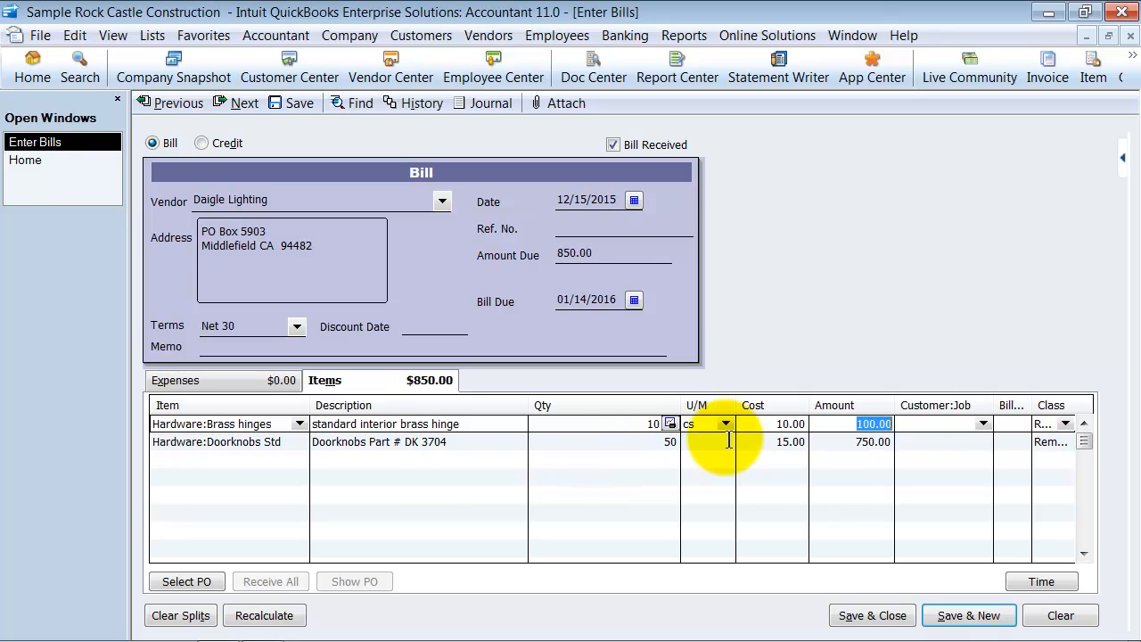